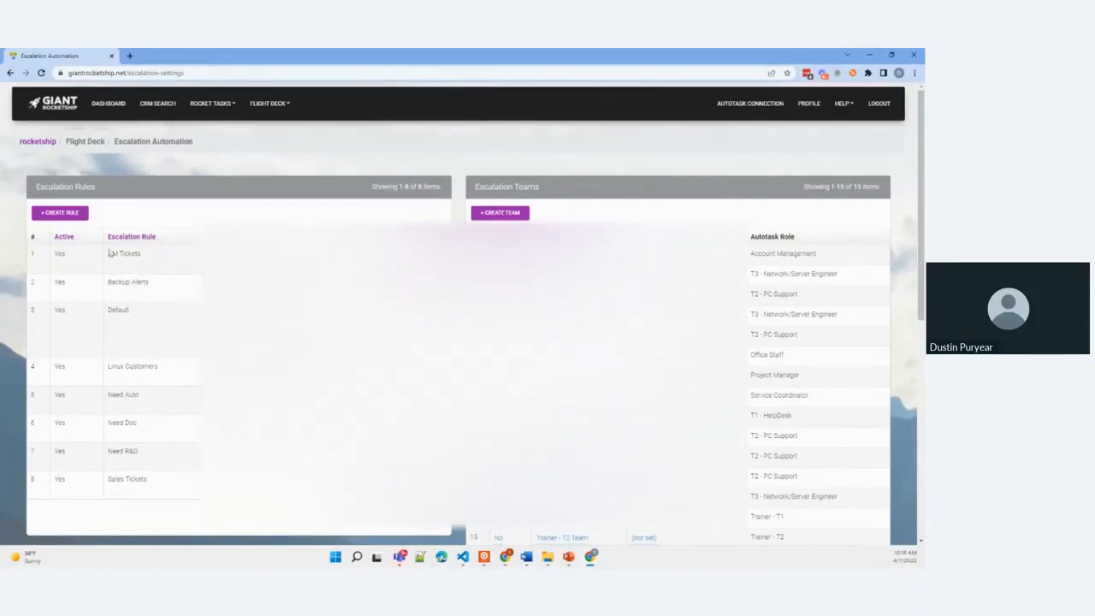
{"action": "mouse_move", "coordinate": [359, 66]}
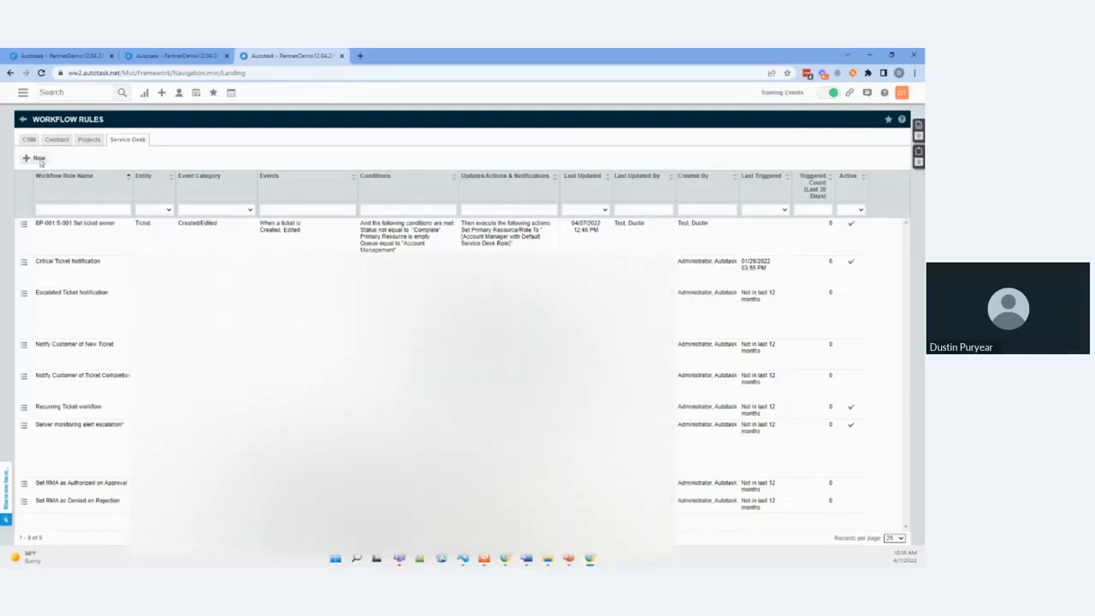
- Create a new ticket workflow rule triggered whenever a ticket is edited
{"action": "left_click", "coordinate": [36, 158]}
{"action": "type", "text": "BP-002"}
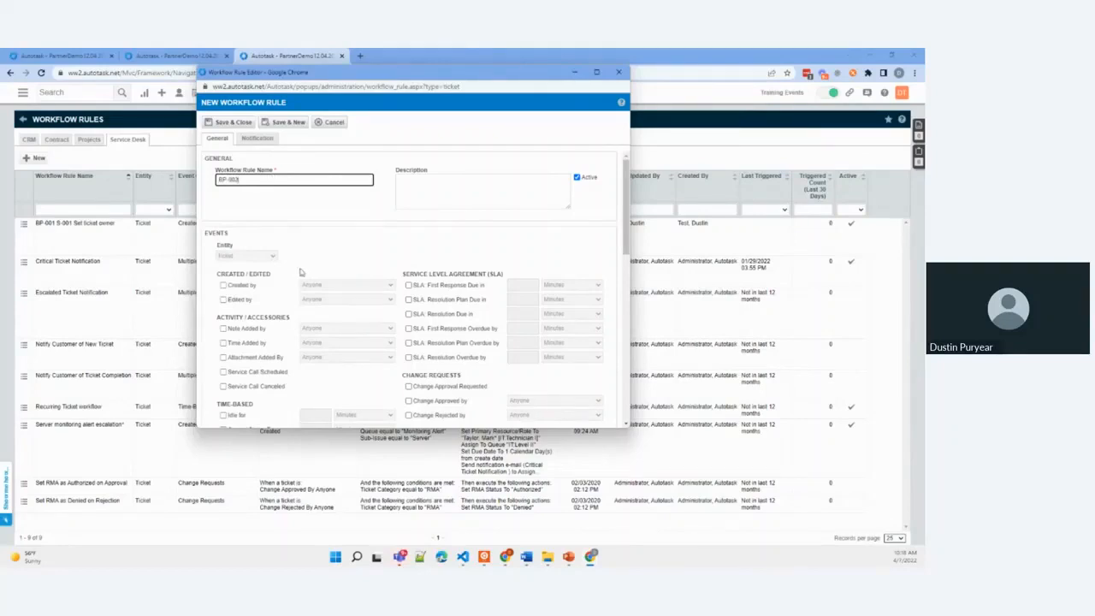
{"action": "scroll", "scroll_direction": "down", "scroll_amount": 3}
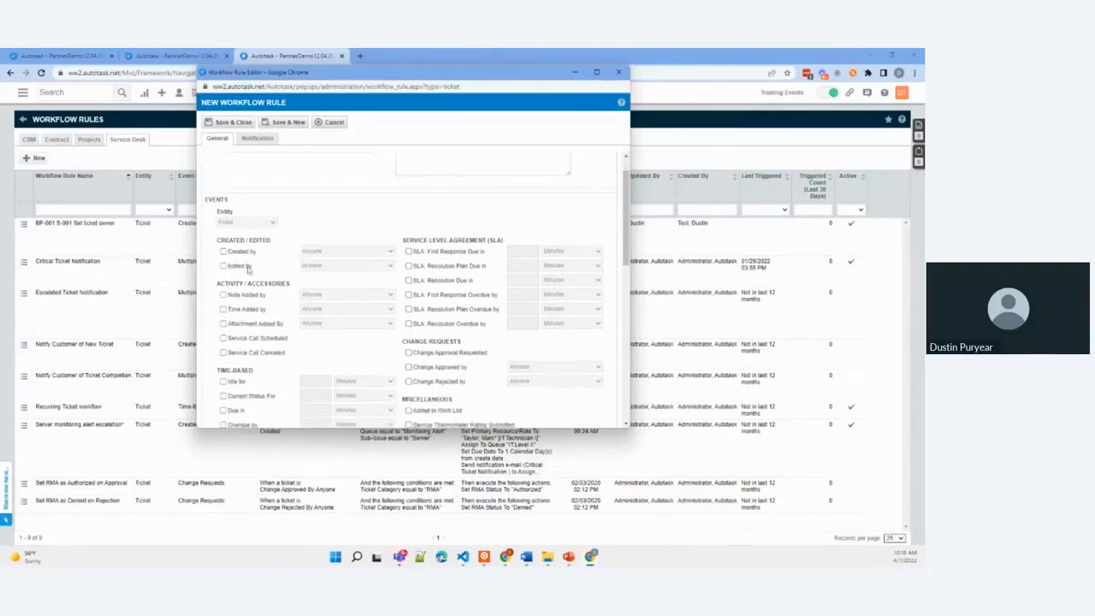
{"action": "left_click", "coordinate": [223, 265]}
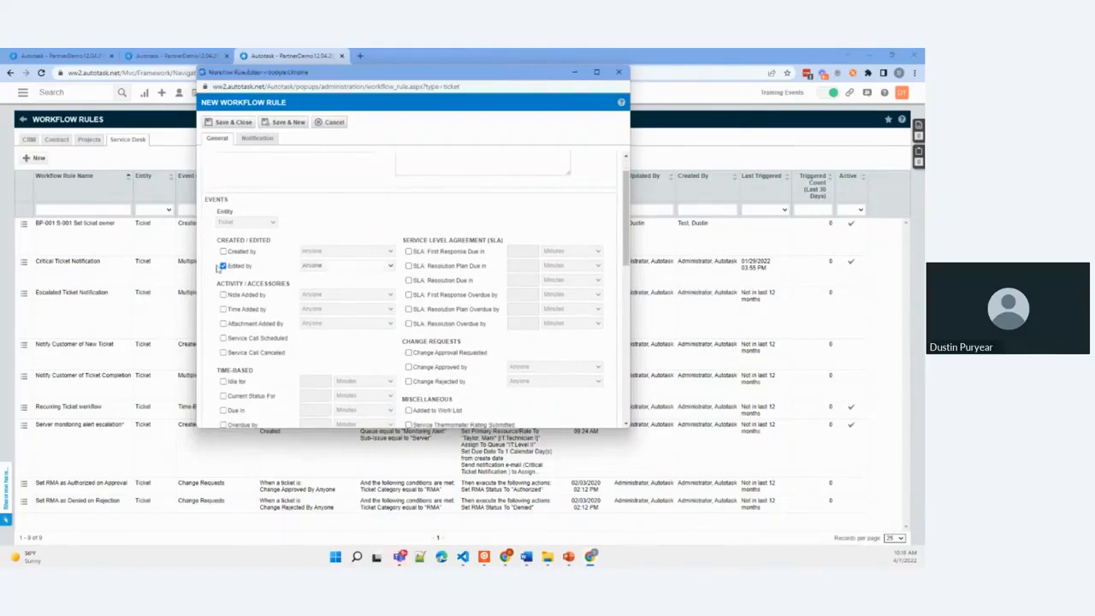
{"action": "scroll", "scroll_direction": "down", "scroll_amount": 3}
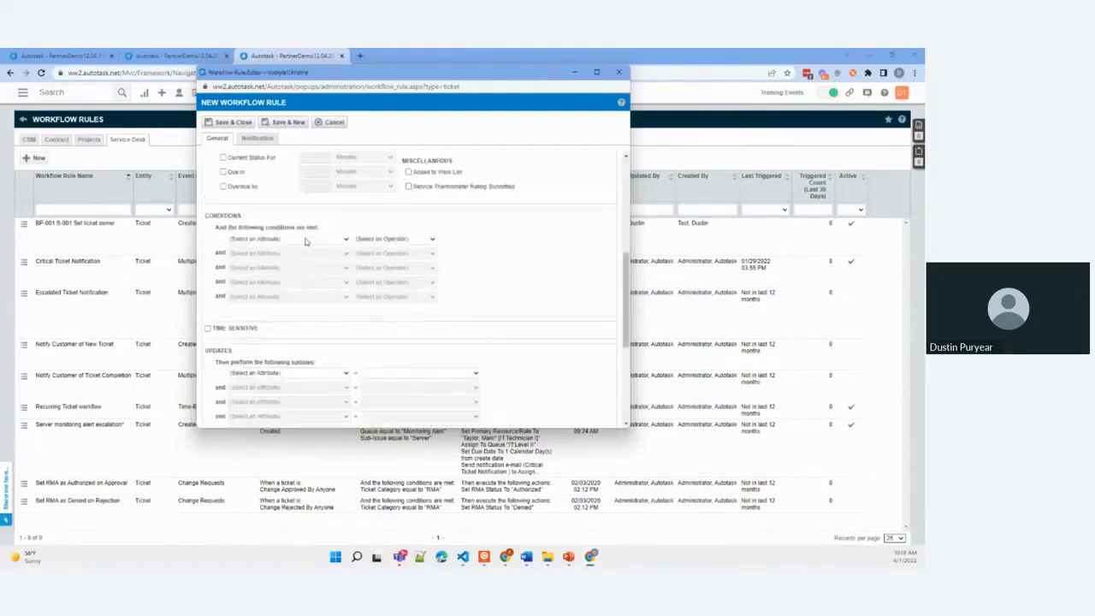
- Add conditions: Queue Name equals Account Management and Status changed to Escalate
{"action": "left_click", "coordinate": [287, 239]}
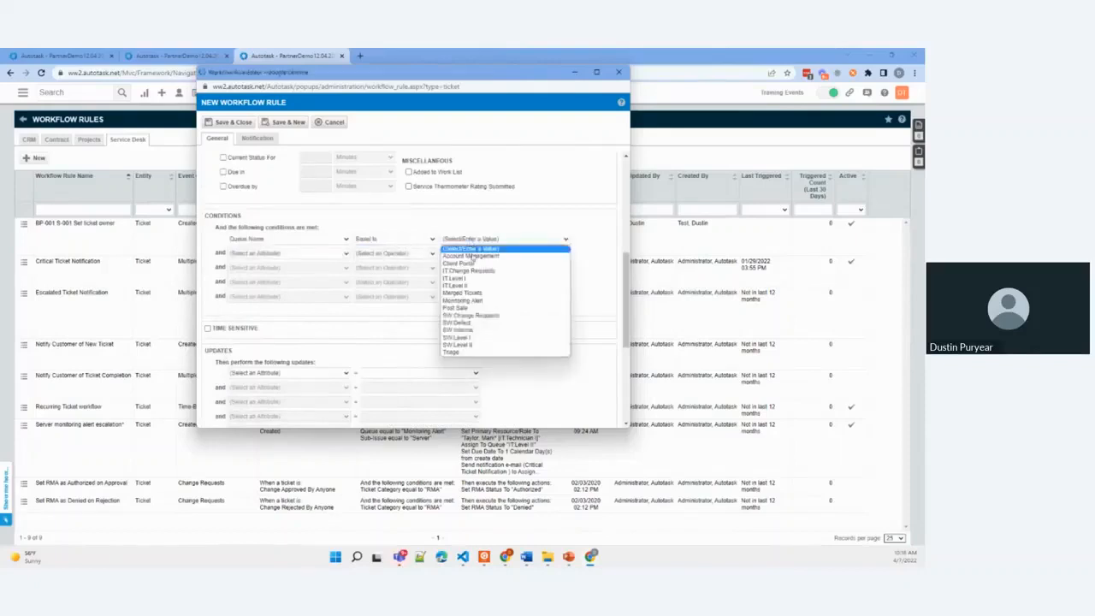
{"action": "left_click", "coordinate": [473, 257]}
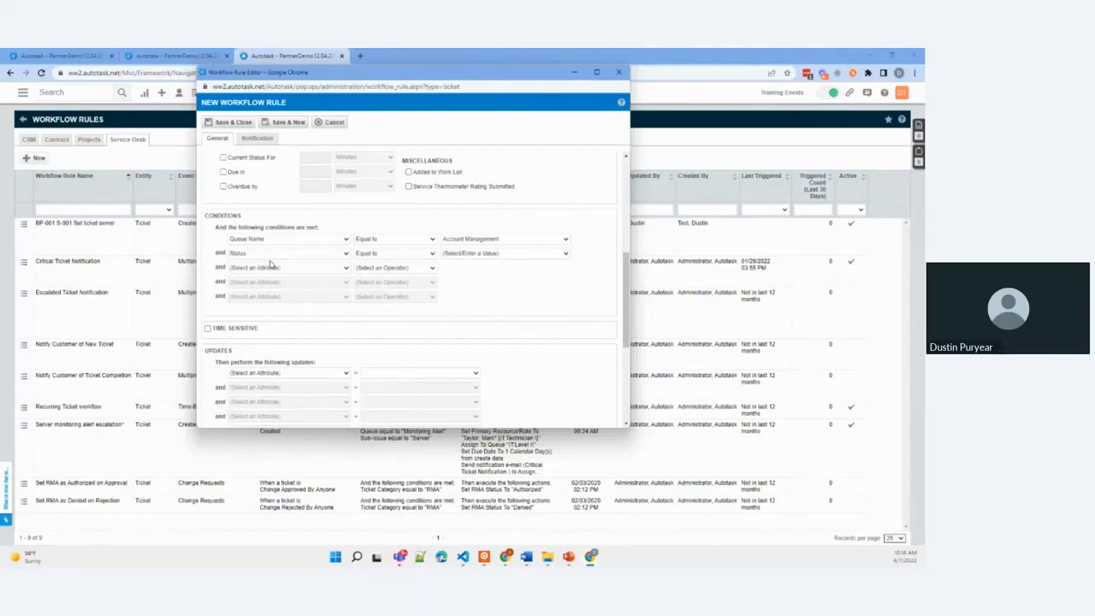
{"action": "mouse_move", "coordinate": [383, 257]}
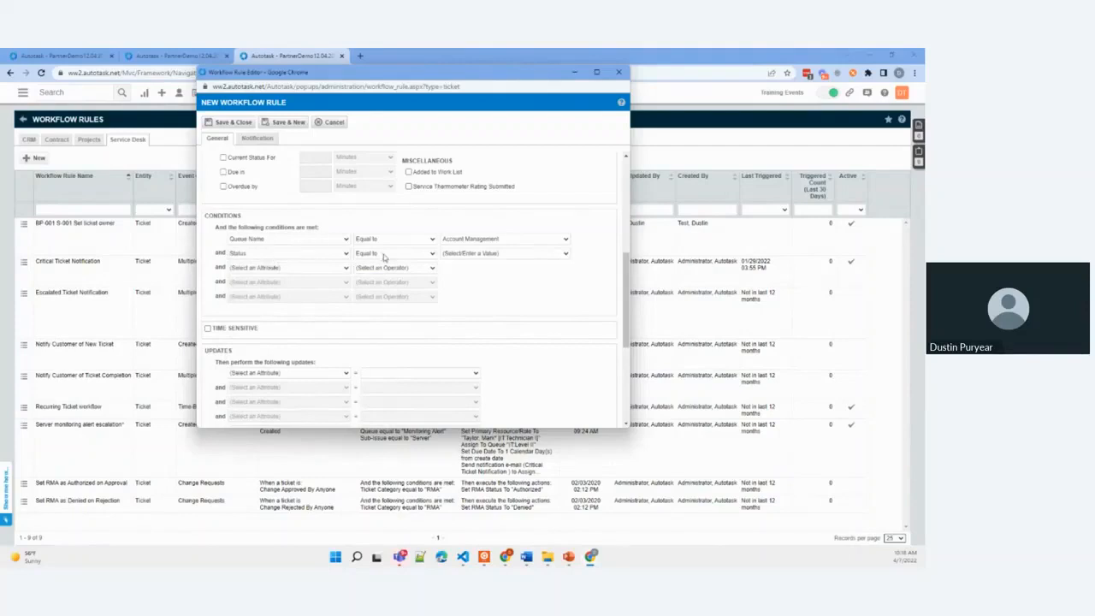
{"action": "left_click", "coordinate": [393, 253]}
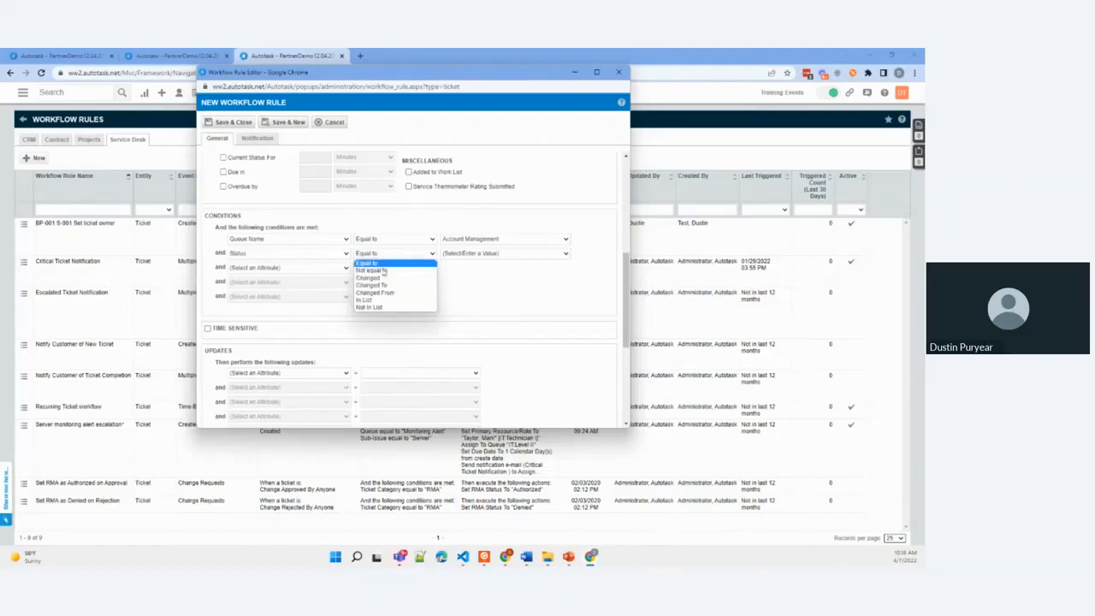
{"action": "left_click", "coordinate": [373, 284]}
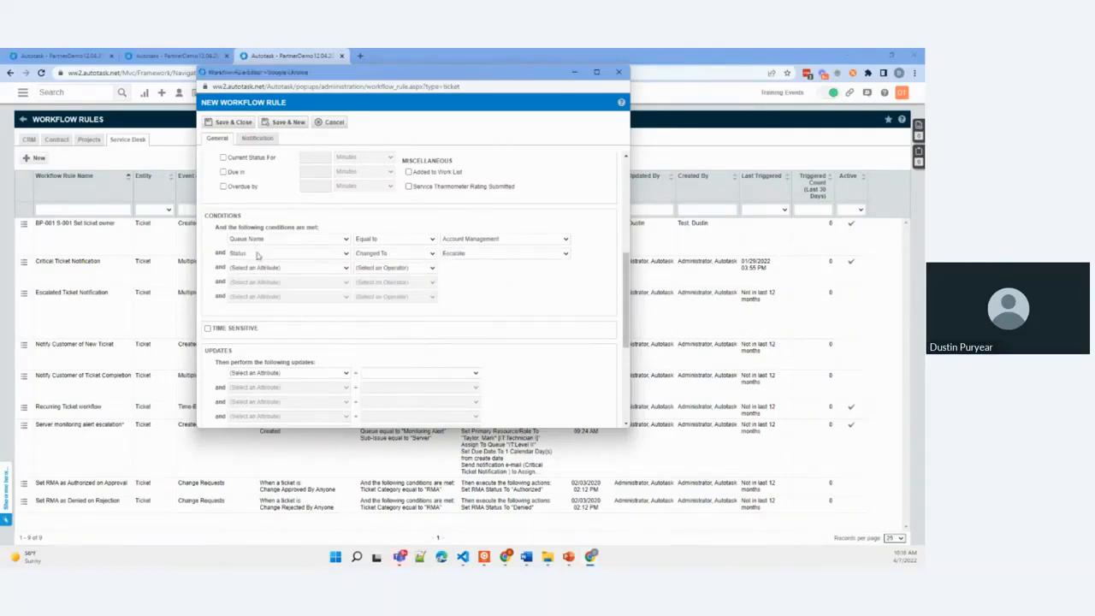
{"action": "mouse_move", "coordinate": [462, 243]}
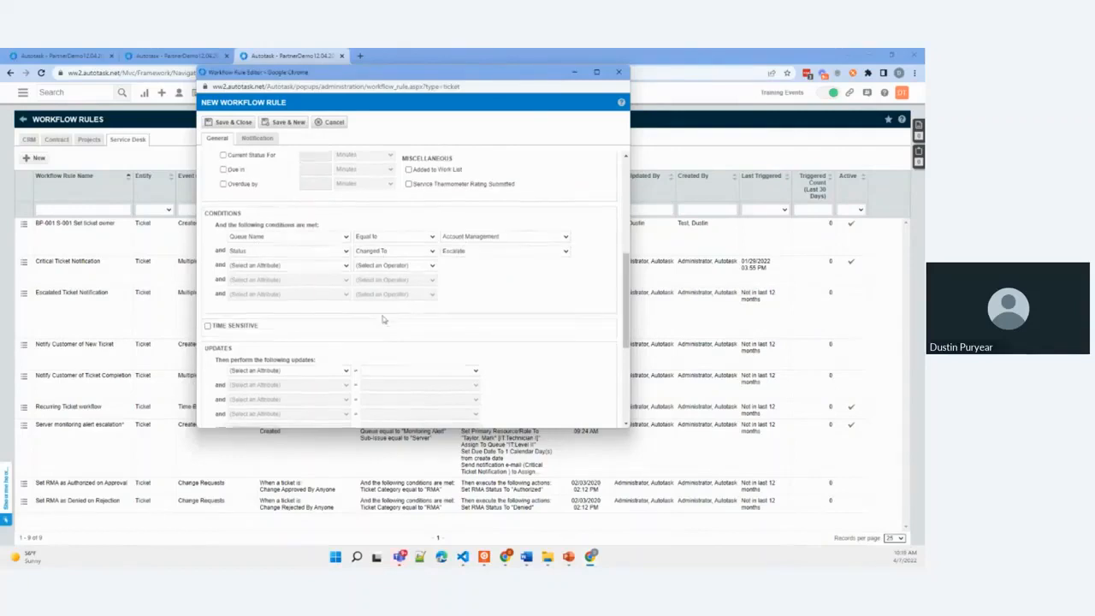
{"action": "left_click", "coordinate": [288, 303]}
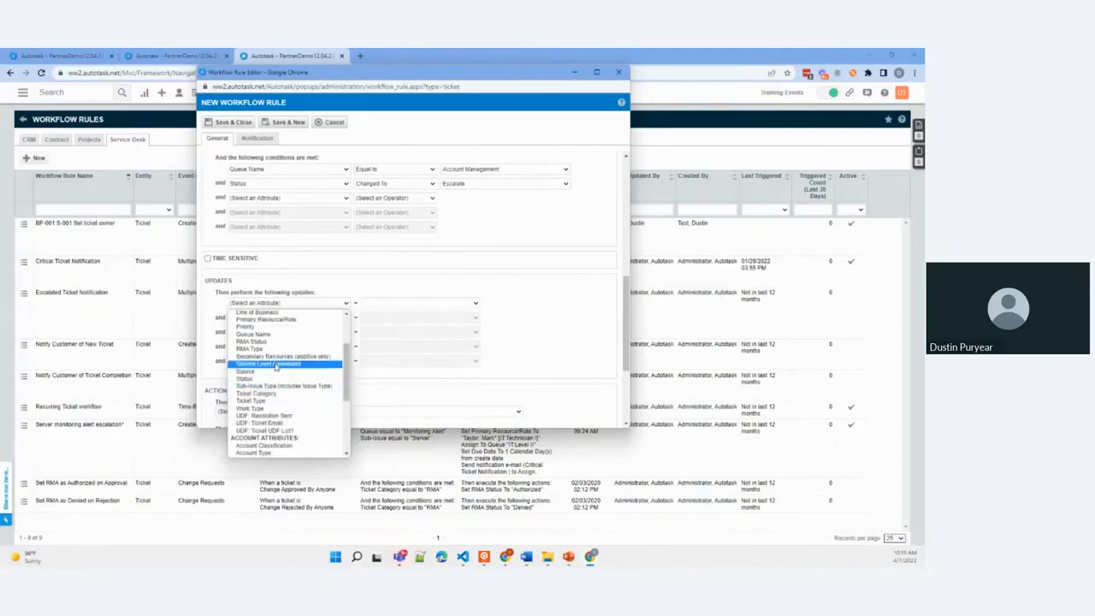
- Update Primary Resource/Role to the Exec. Management resource and save and close the rule
{"action": "left_click", "coordinate": [267, 321]}
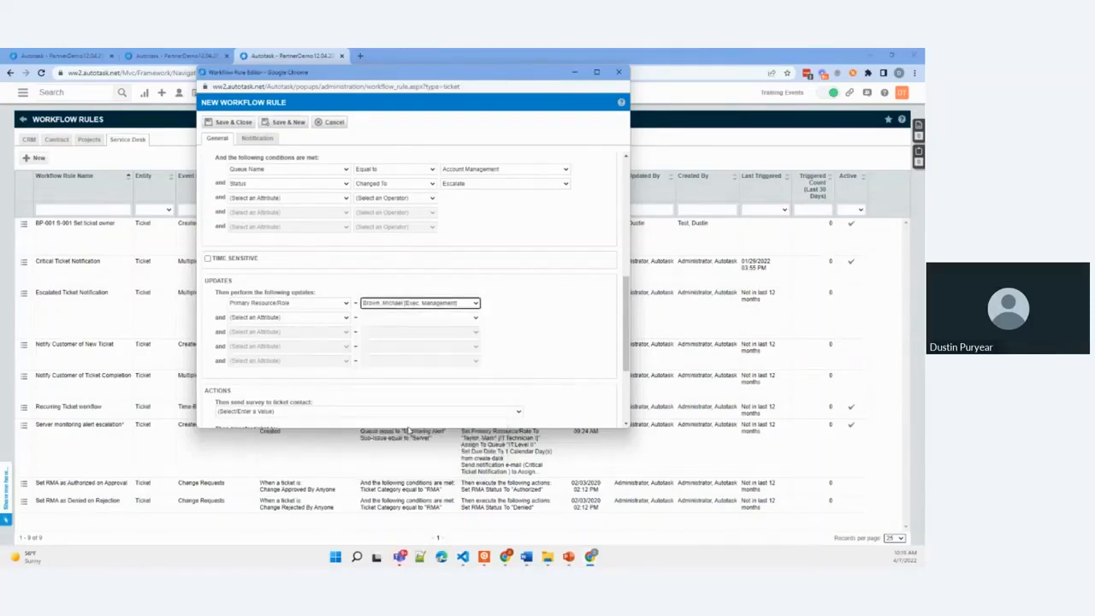
{"action": "scroll", "scroll_direction": "up", "scroll_amount": 3}
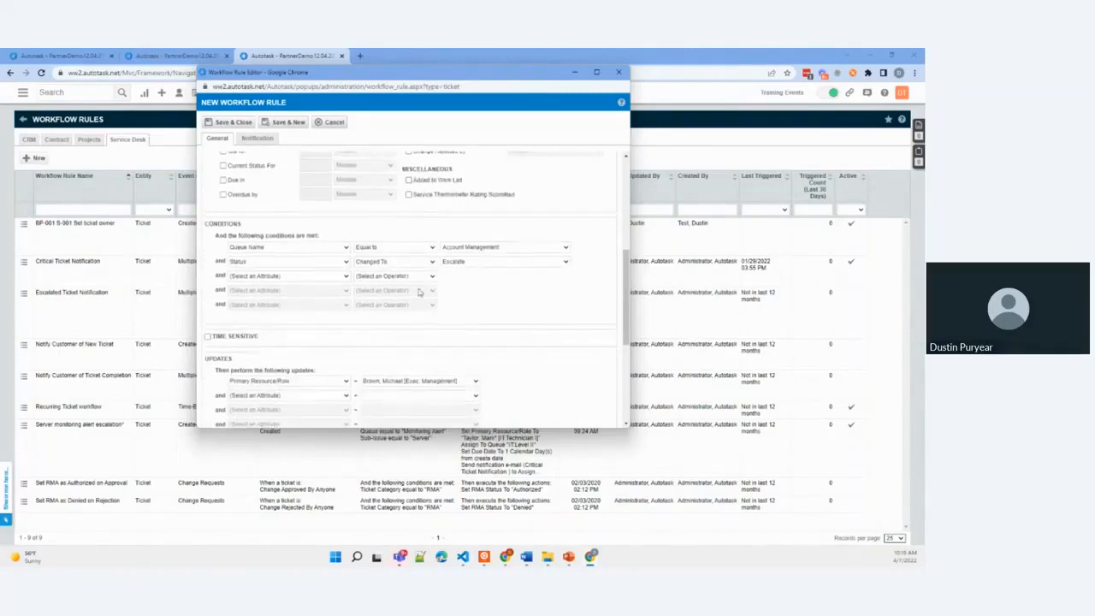
{"action": "scroll", "scroll_direction": "down", "scroll_amount": 3}
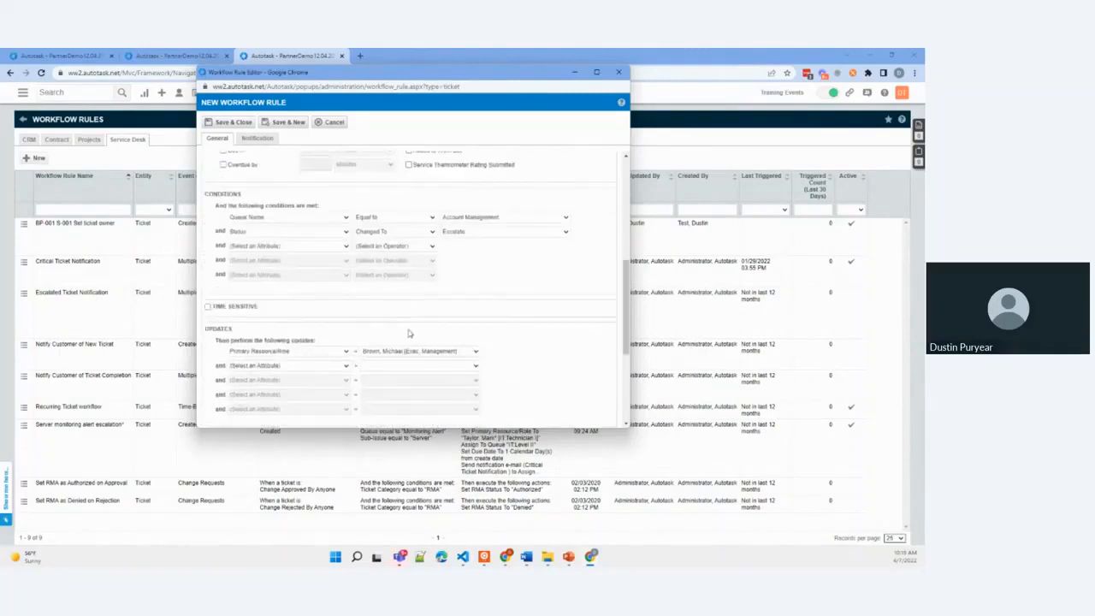
{"action": "mouse_move", "coordinate": [400, 355]}
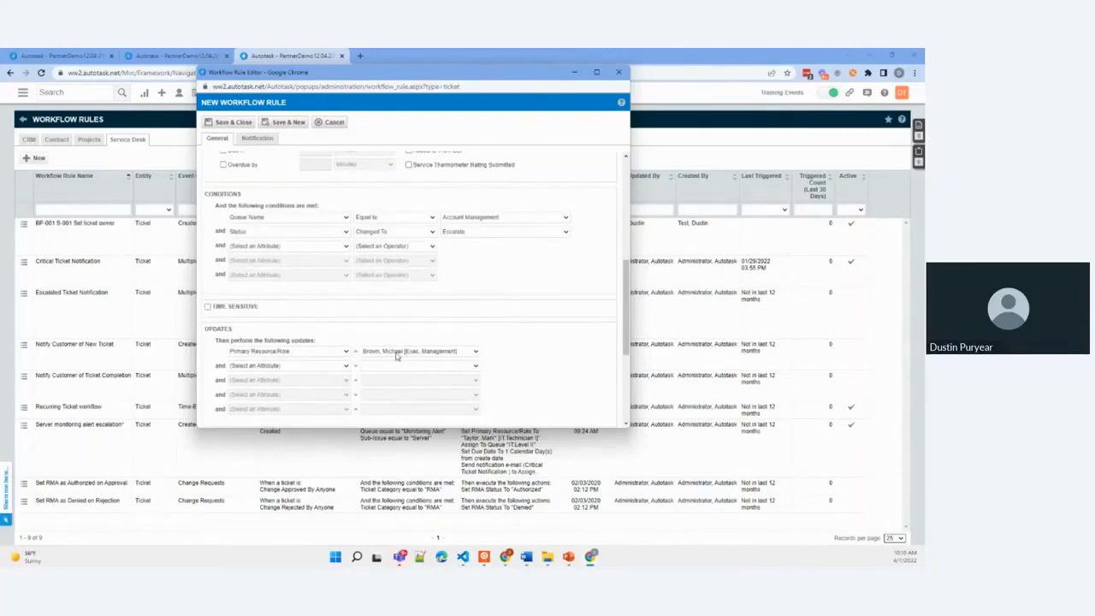
{"action": "mouse_move", "coordinate": [284, 366]}
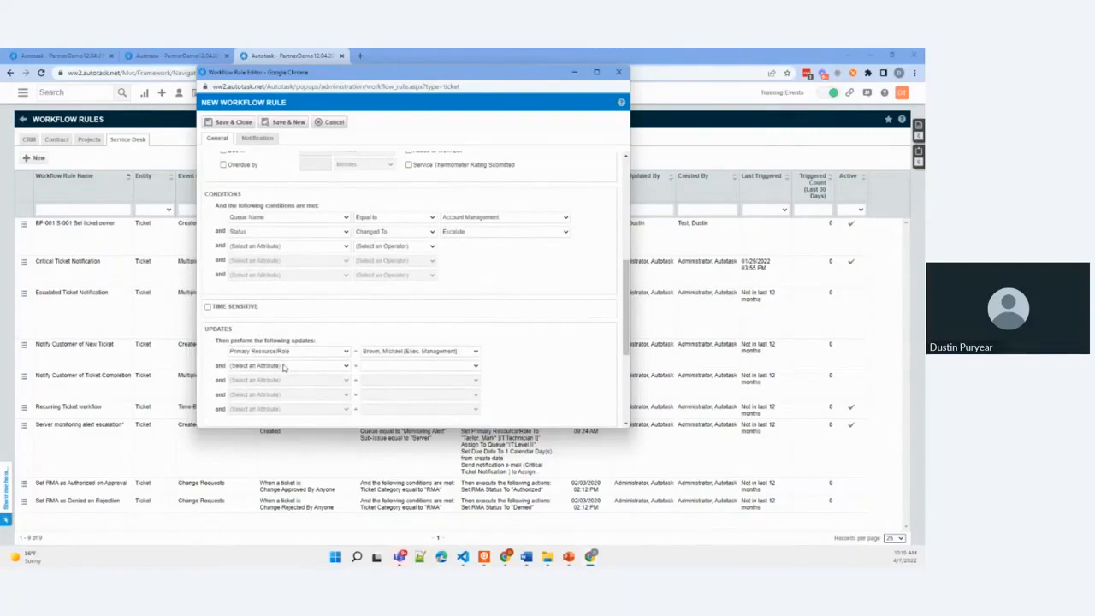
{"action": "mouse_move", "coordinate": [298, 369]}
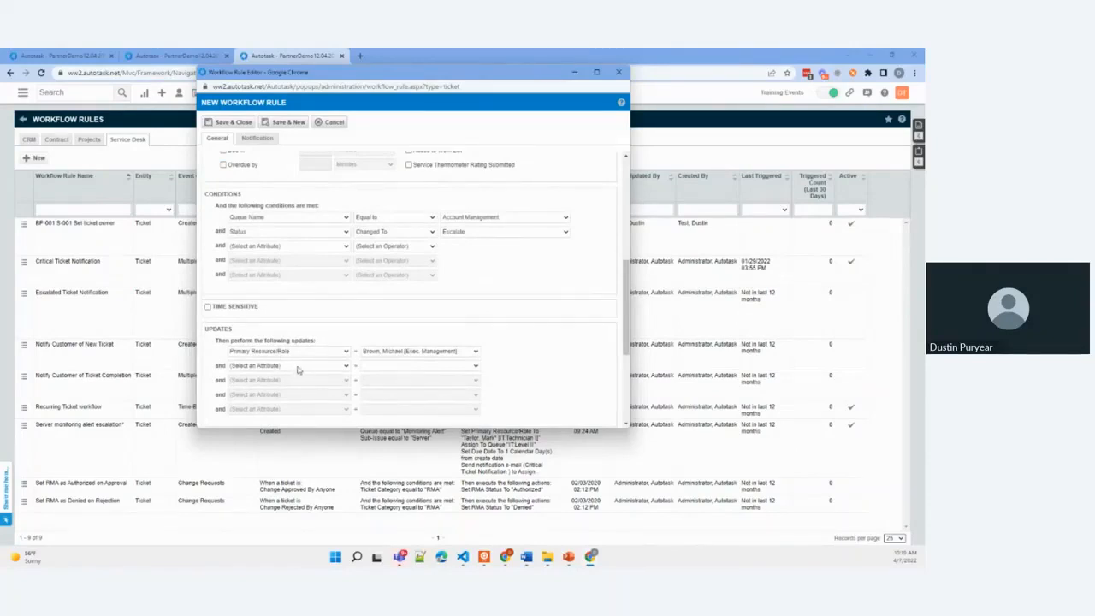
{"action": "mouse_move", "coordinate": [418, 373]}
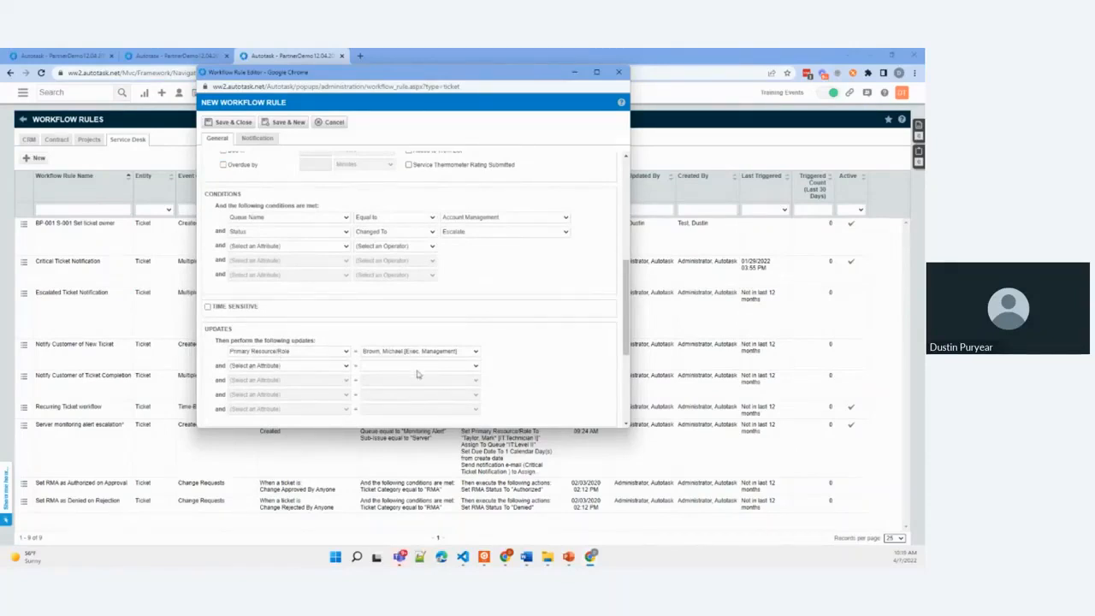
{"action": "scroll", "scroll_direction": "up", "scroll_amount": 3}
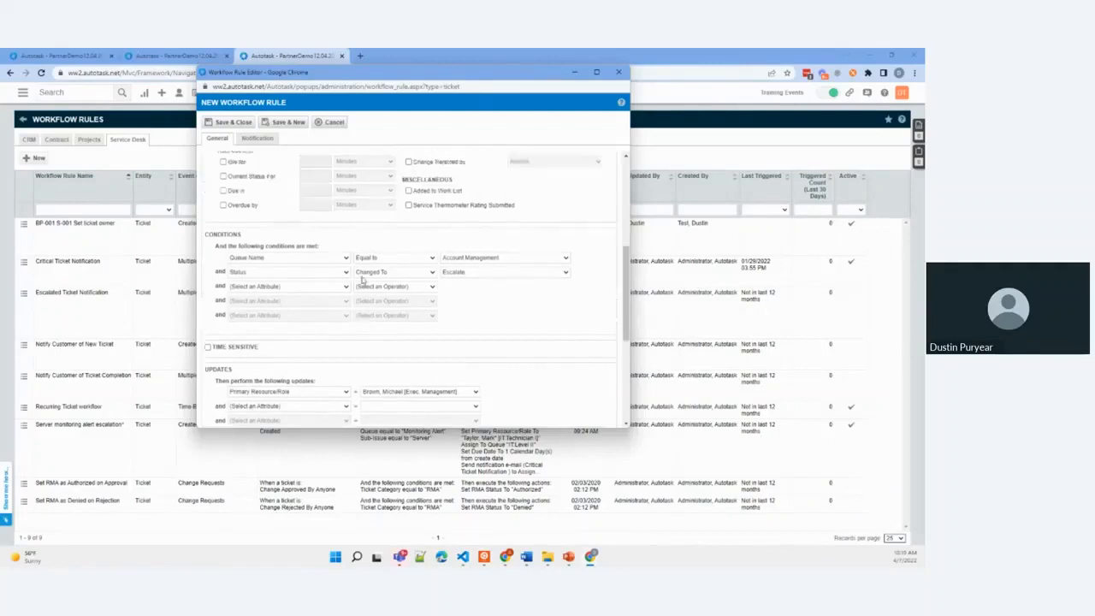
{"action": "scroll", "scroll_direction": "up", "scroll_amount": 3}
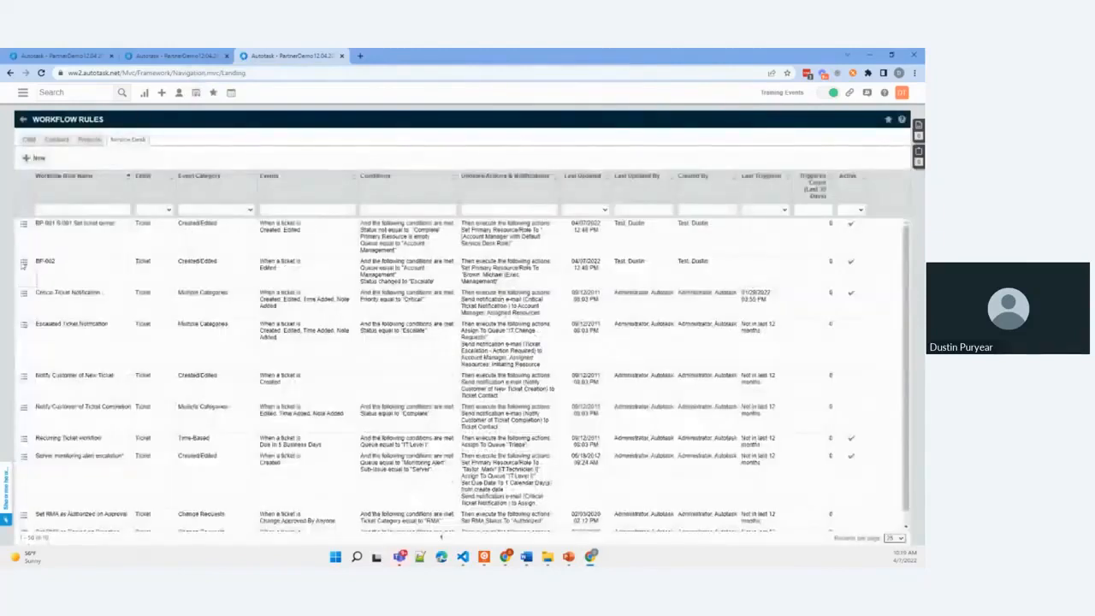
- Reopen the saved rule and edit its Workflow Rule Name, typing '1'
{"action": "double_click", "coordinate": [45, 260]}
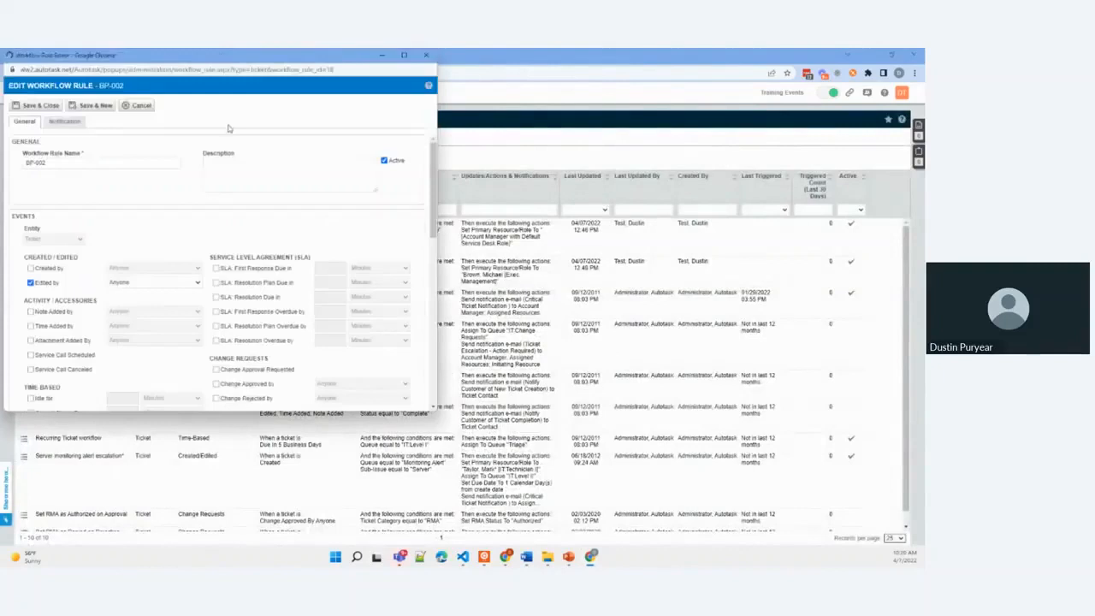
{"action": "left_click", "coordinate": [101, 163]}
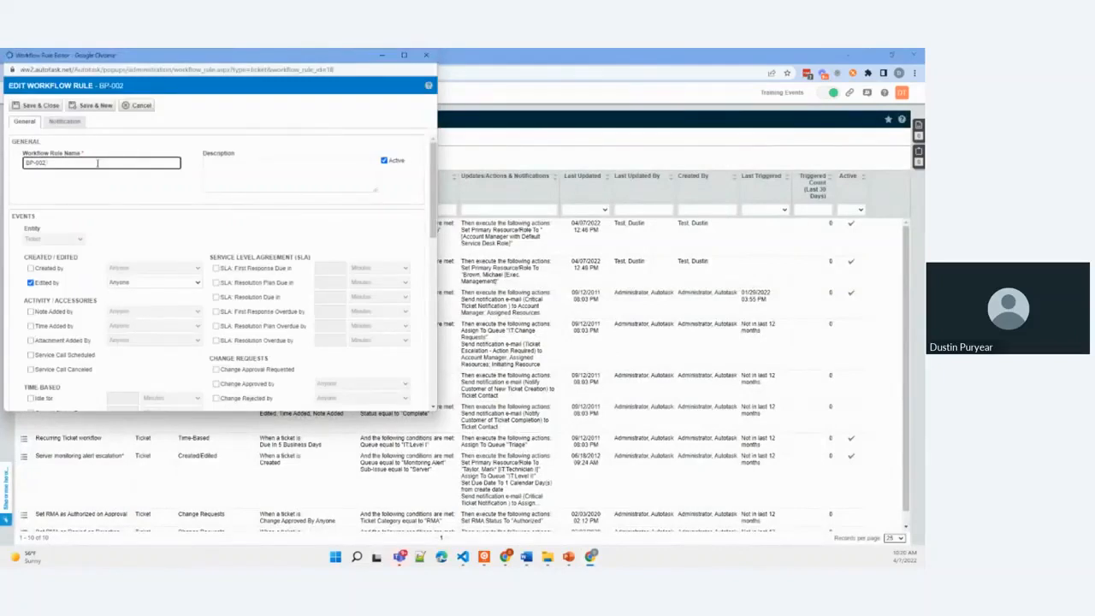
{"action": "type", "text": "1"}
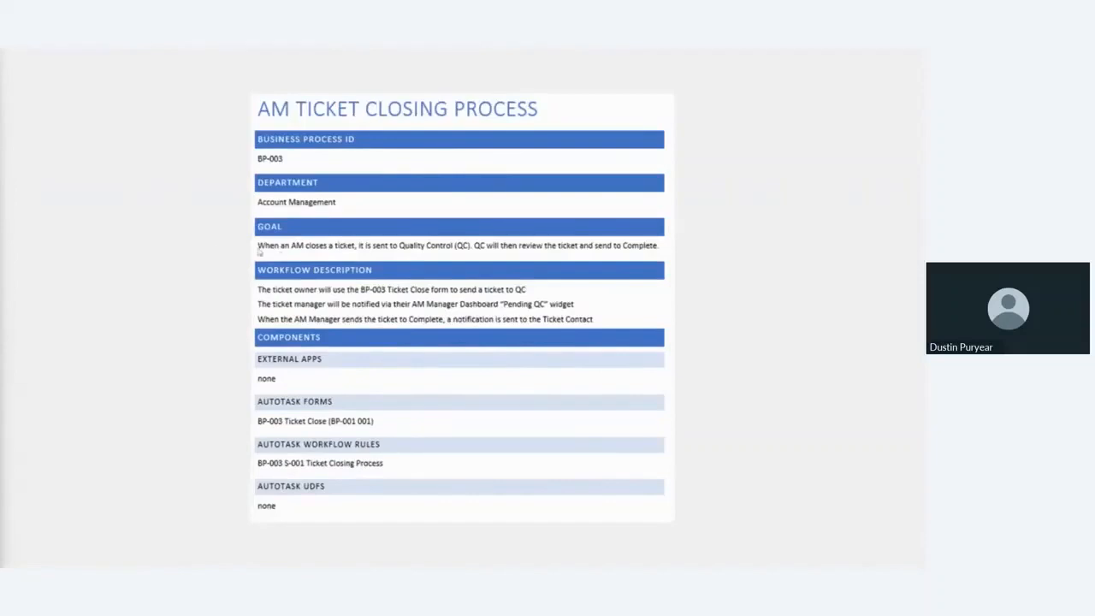
{"action": "mouse_move", "coordinate": [304, 226]}
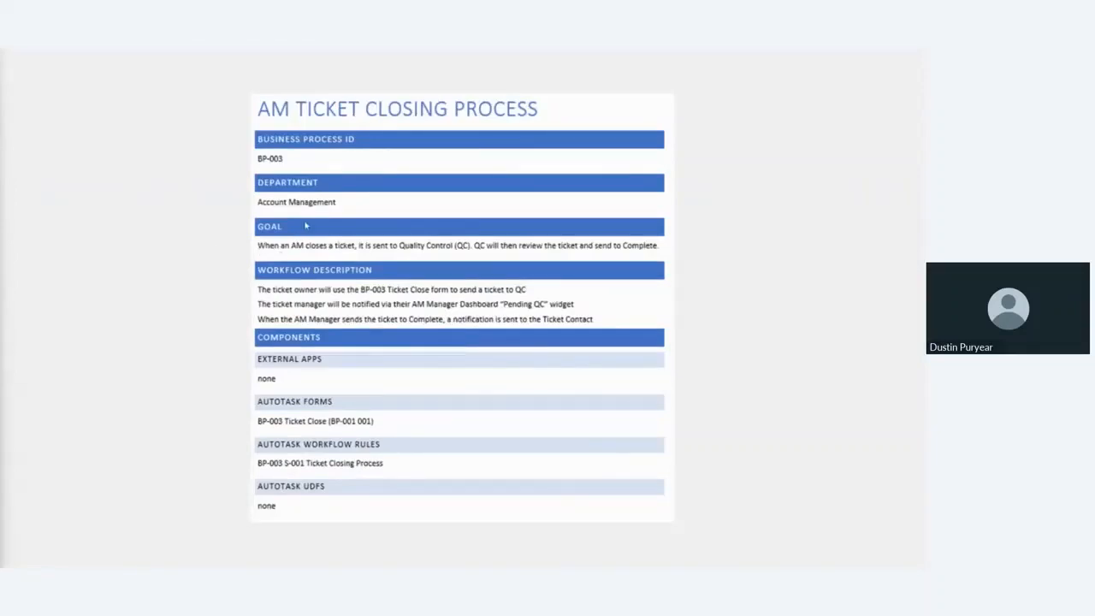